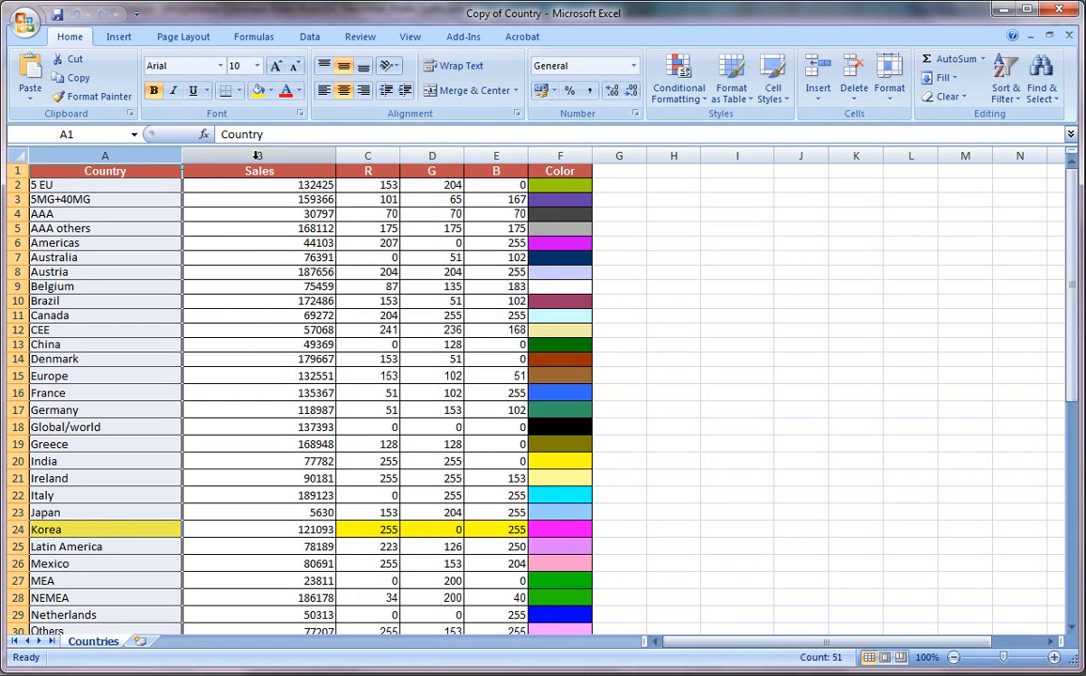
- Add the line SET HidePrefix = '~'; above the LOAD statement in the script
left_click(259, 171)
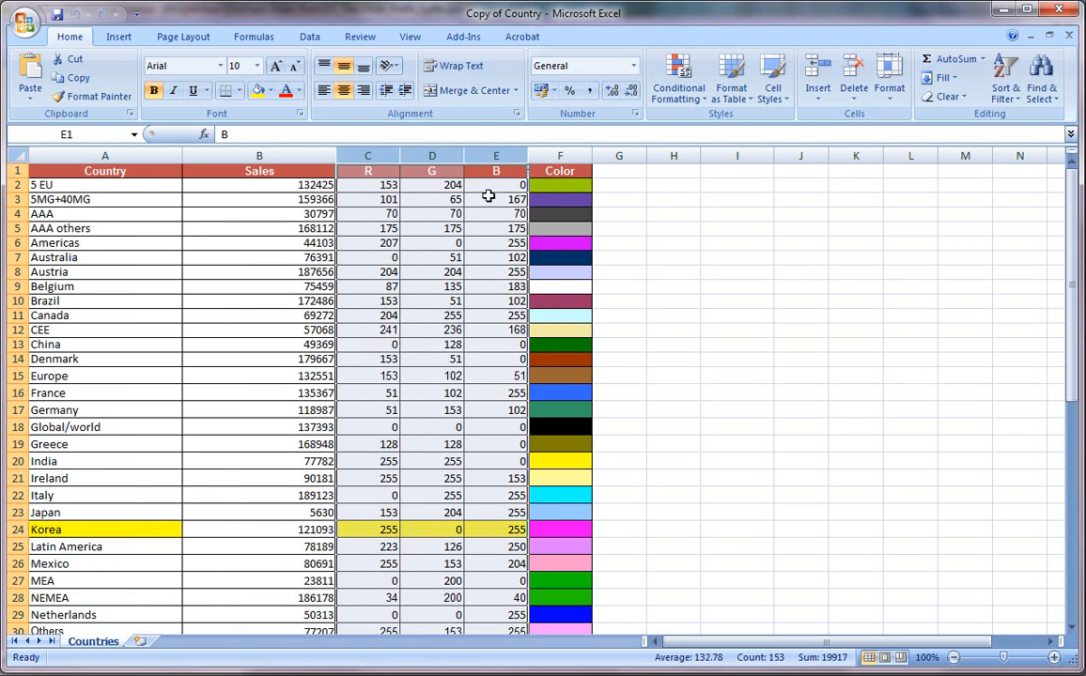
mouse_move(496, 218)
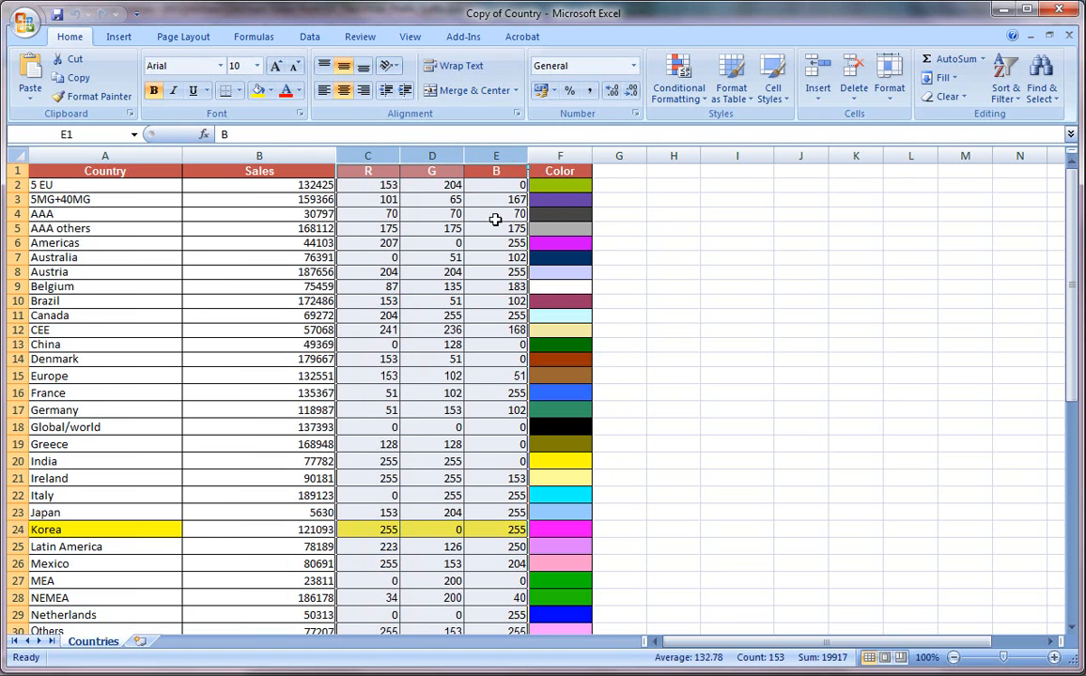
mouse_move(550, 210)
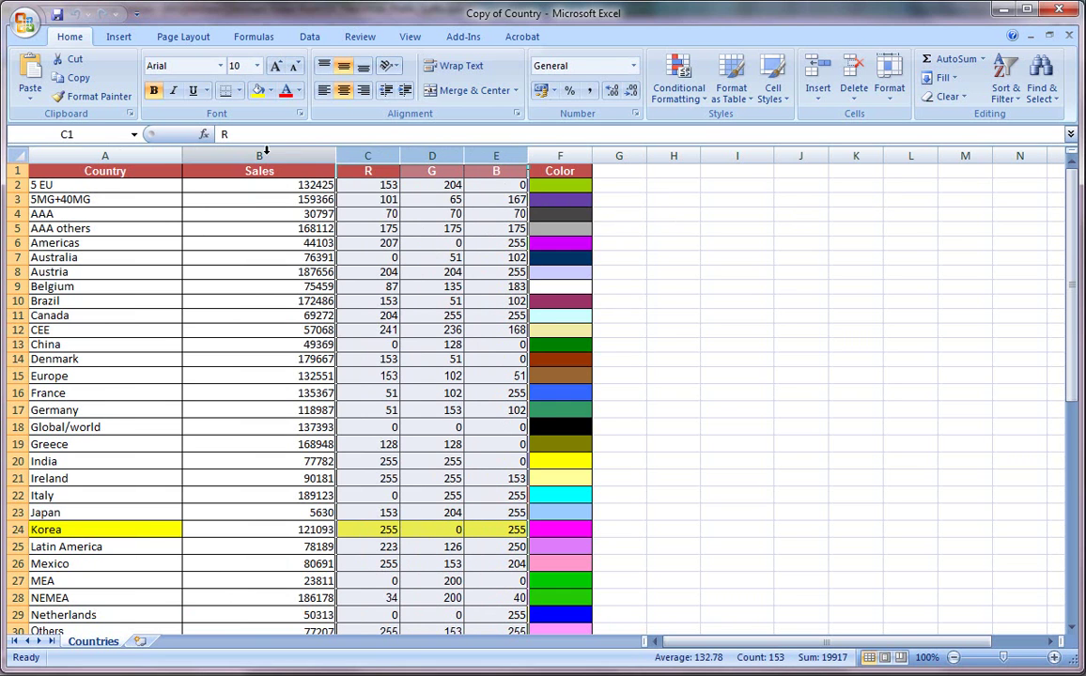
mouse_move(804, 233)
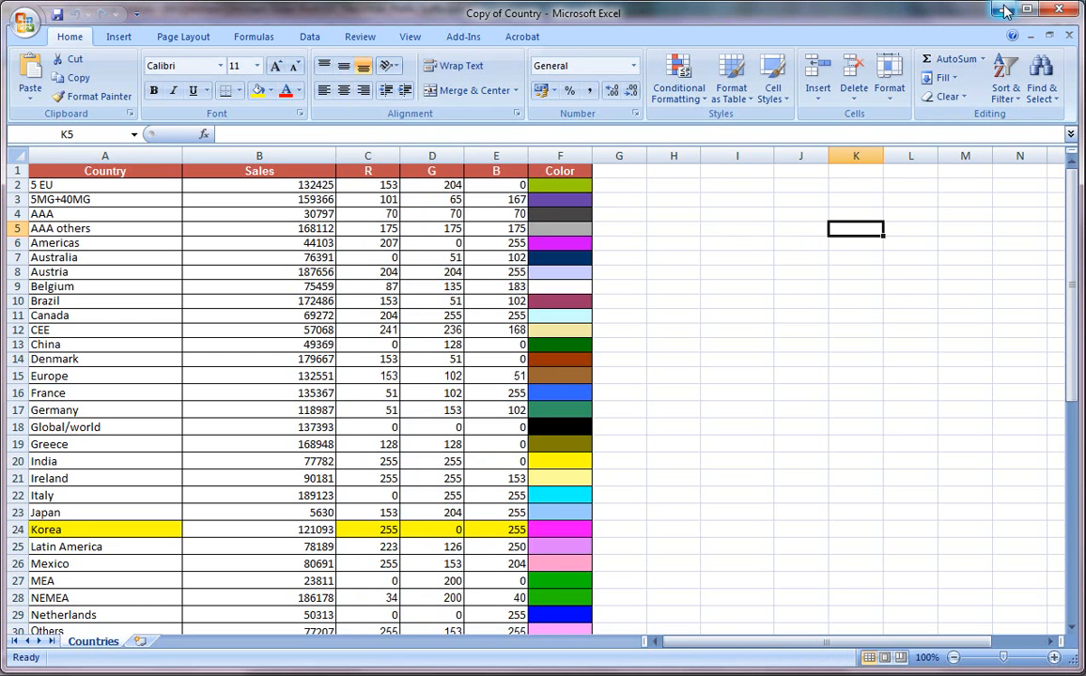
mouse_move(1006, 9)
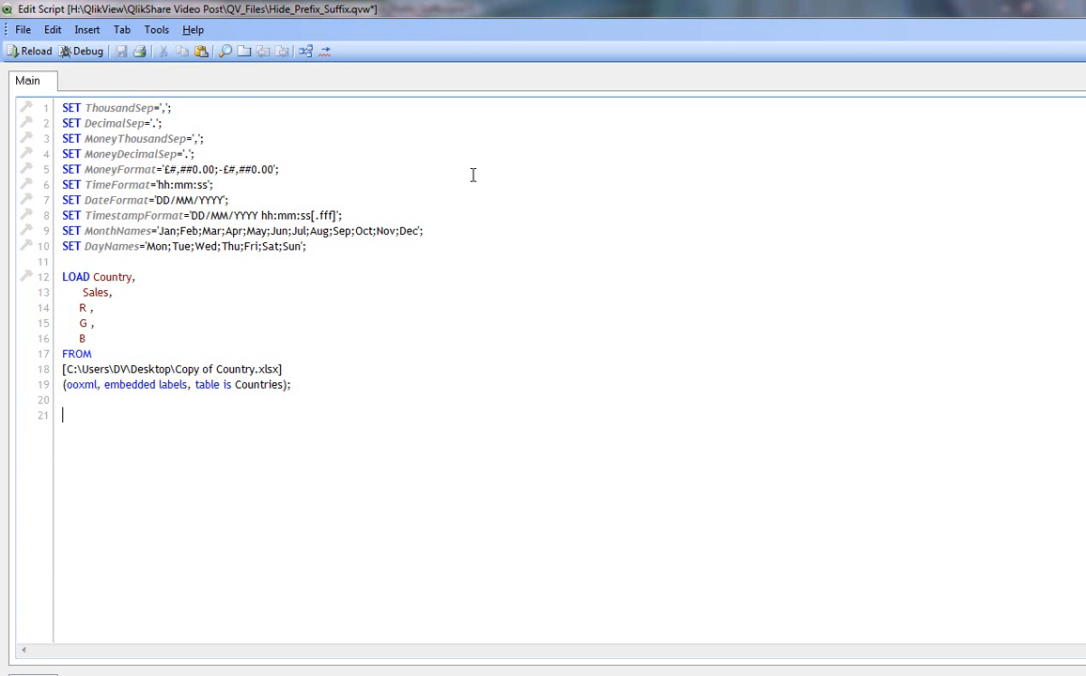
left_click_drag(62, 276, 292, 383)
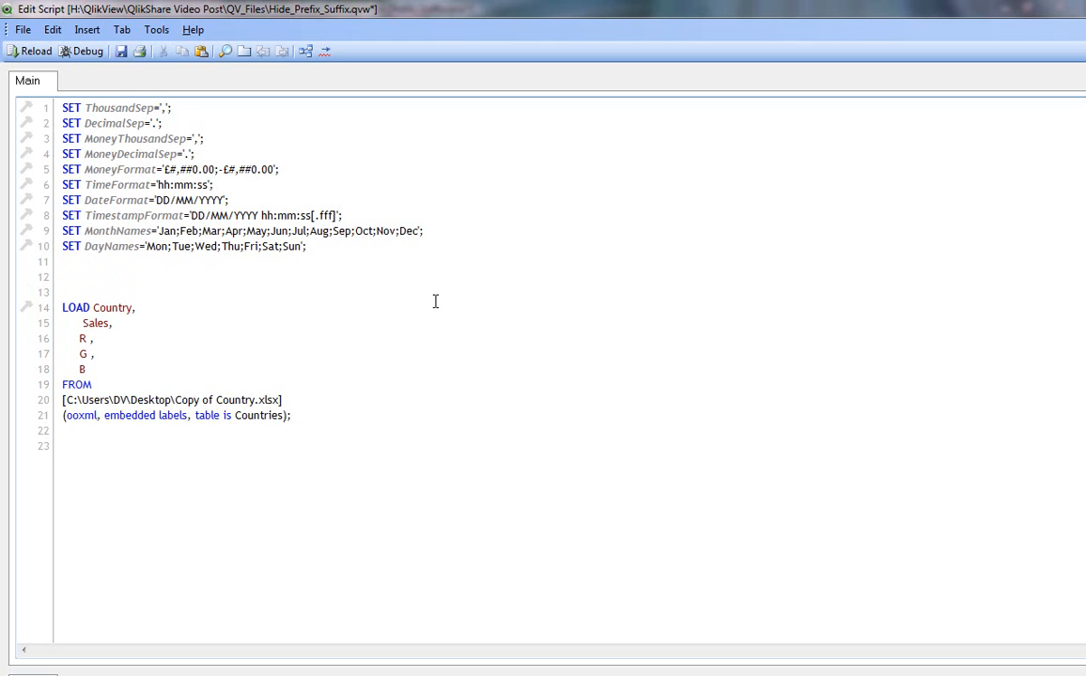
left_click(64, 276)
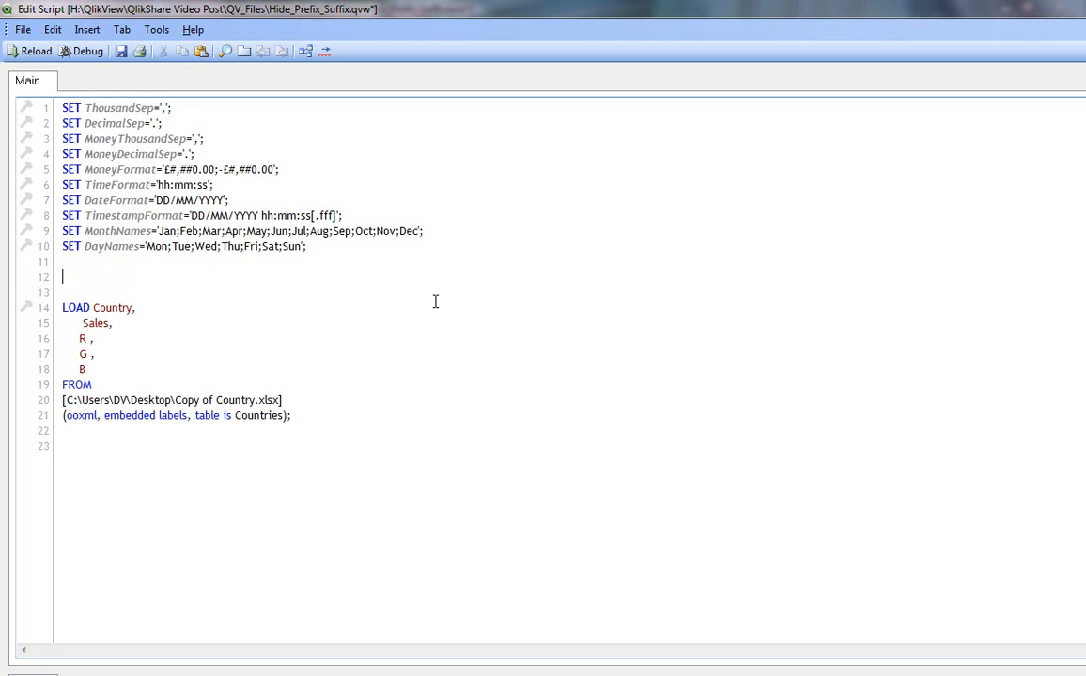
type("SET")
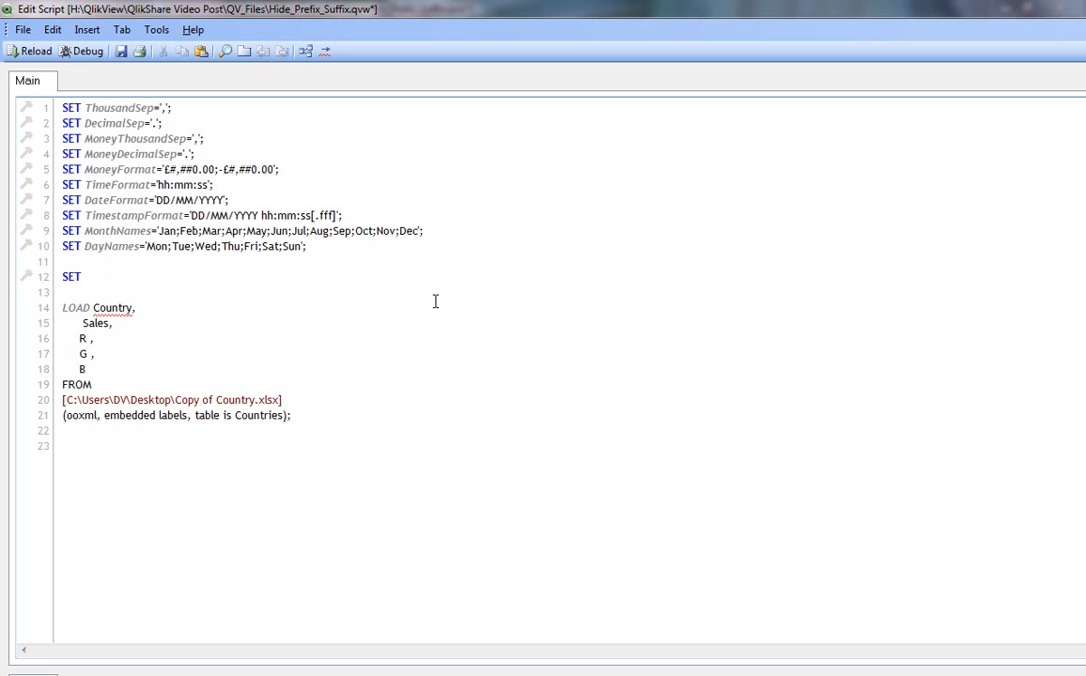
type("HidePrefix =")
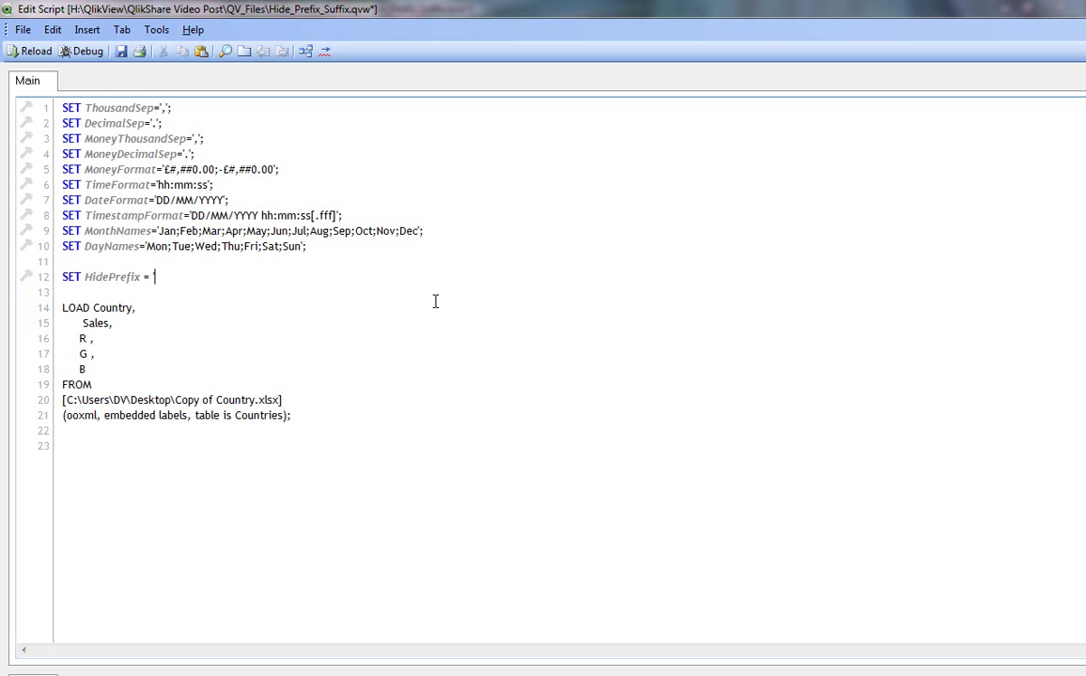
type("'~';")
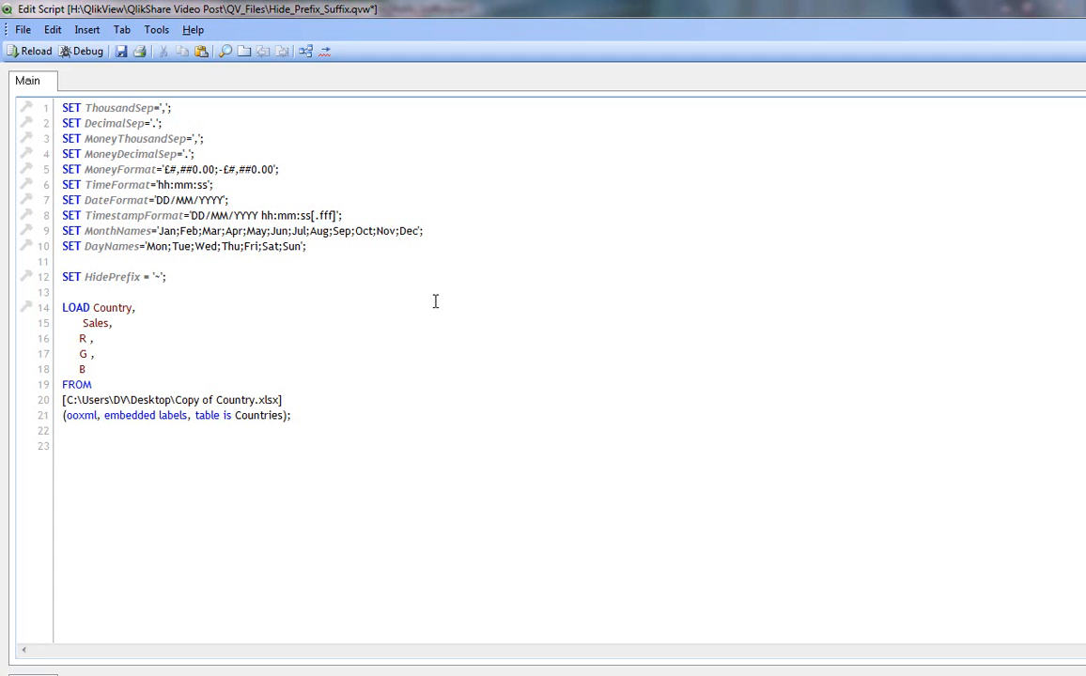
- Alias the R, G and B fields as [~Red], [~Green] and [~Blue] in the LOAD statement
type("AS [")
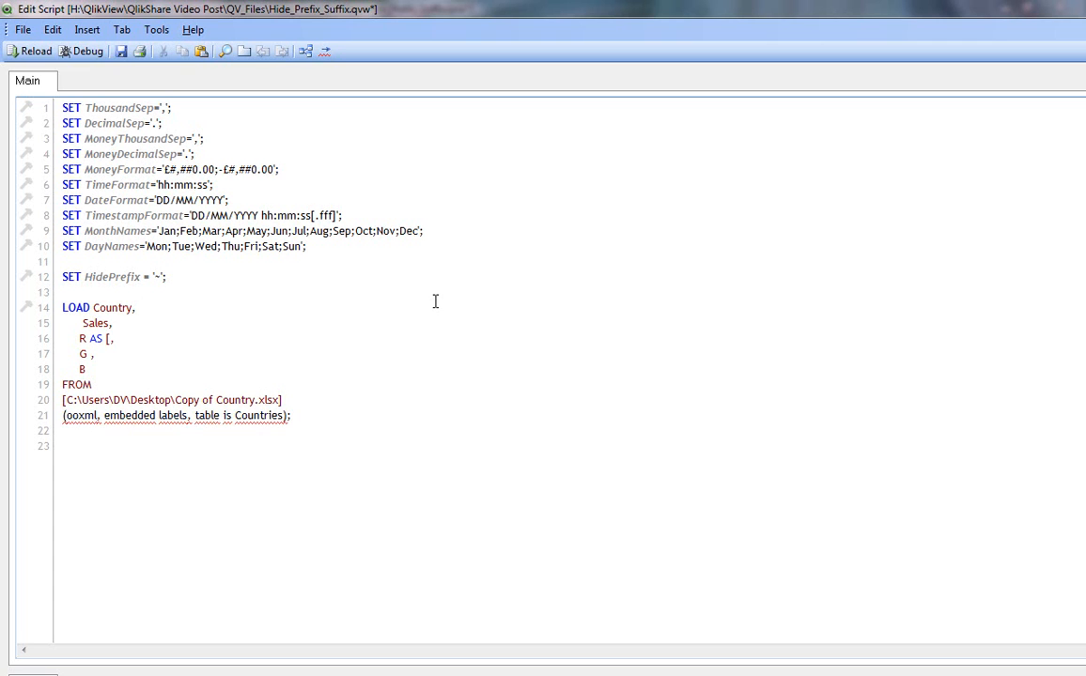
type("~Red,")
type("AS ")
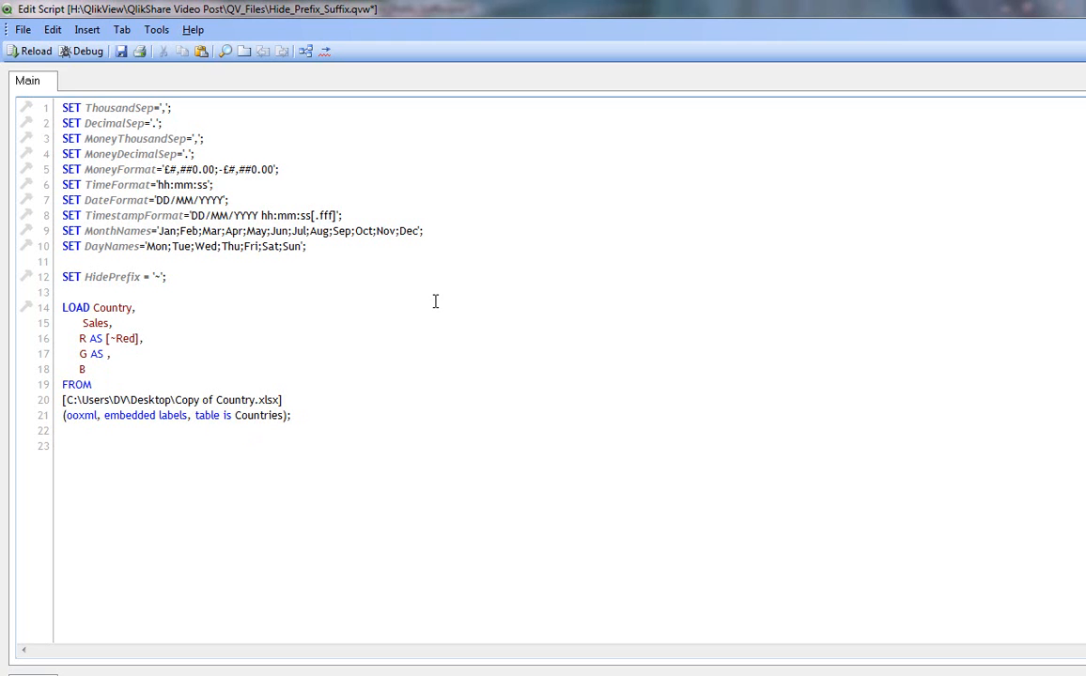
type("[~Gr")
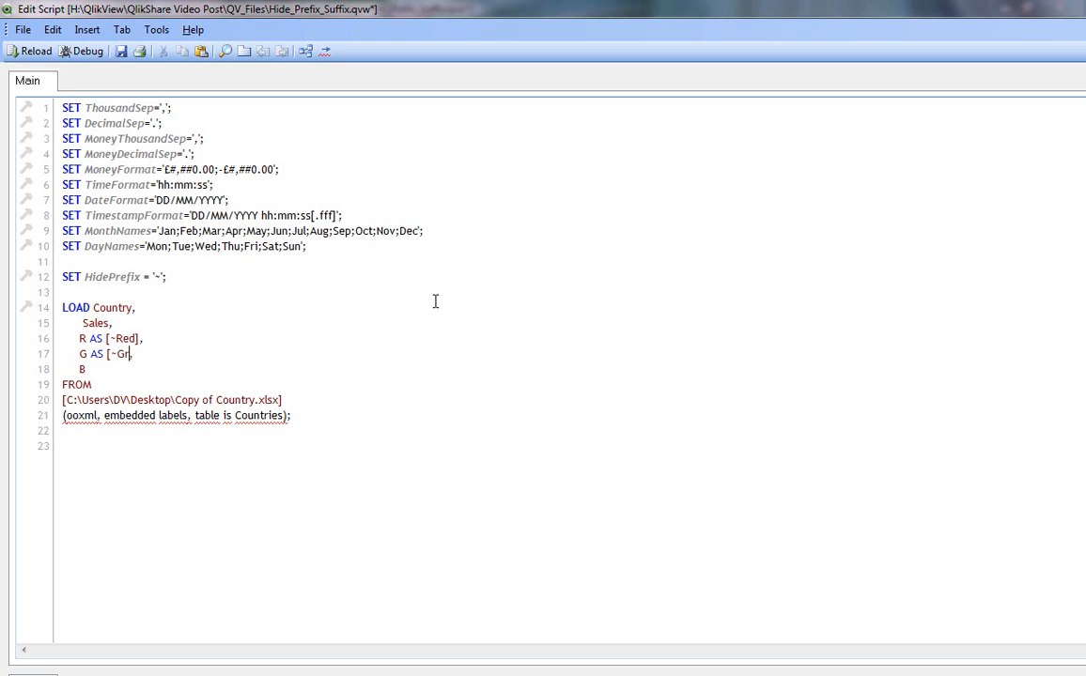
type("een],")
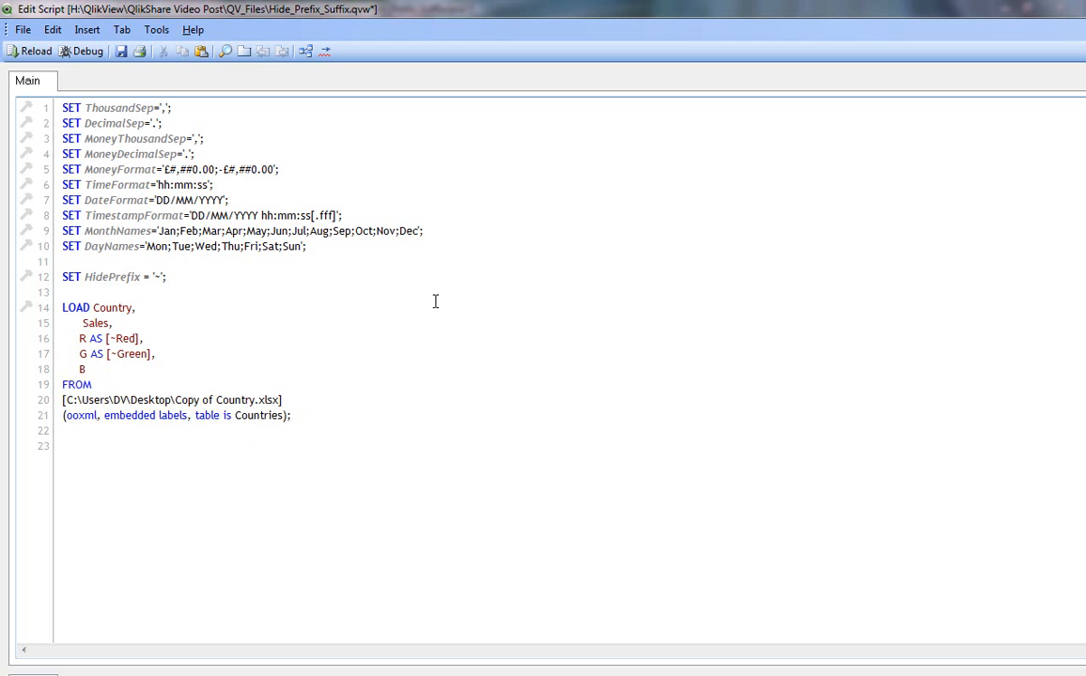
type("a")
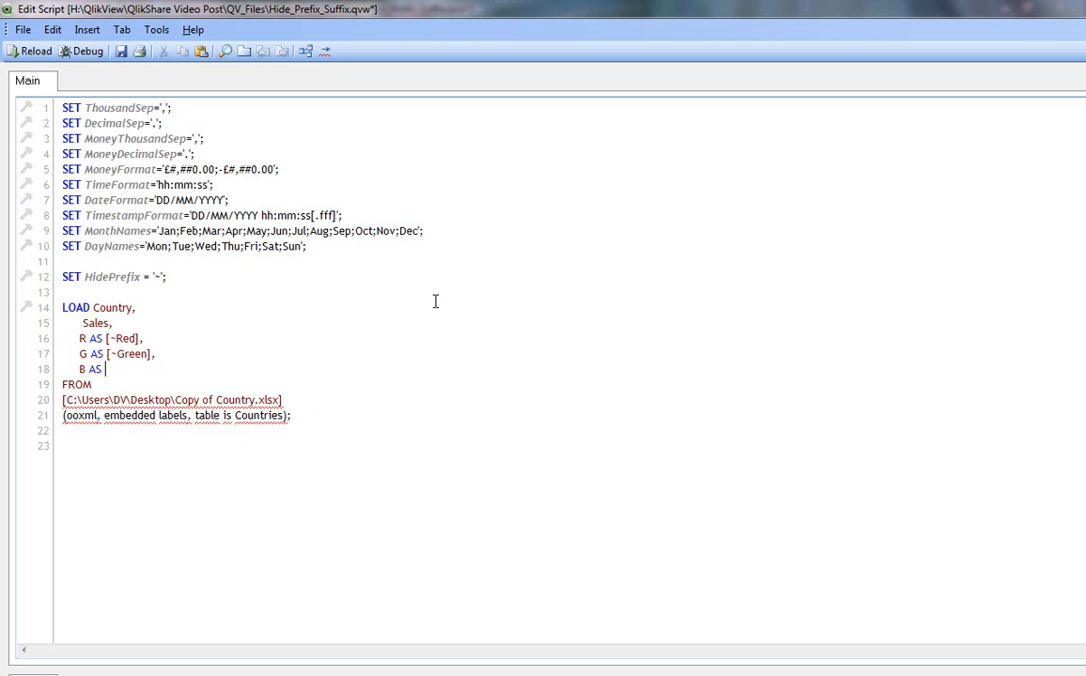
type("[~Bl")
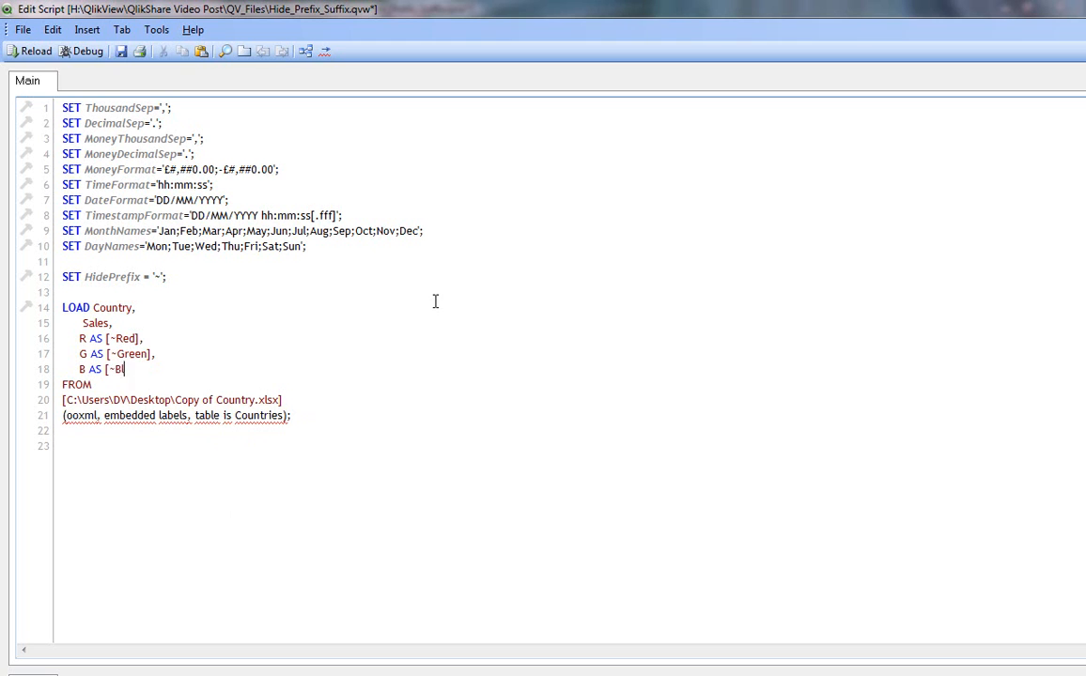
type("ue]")
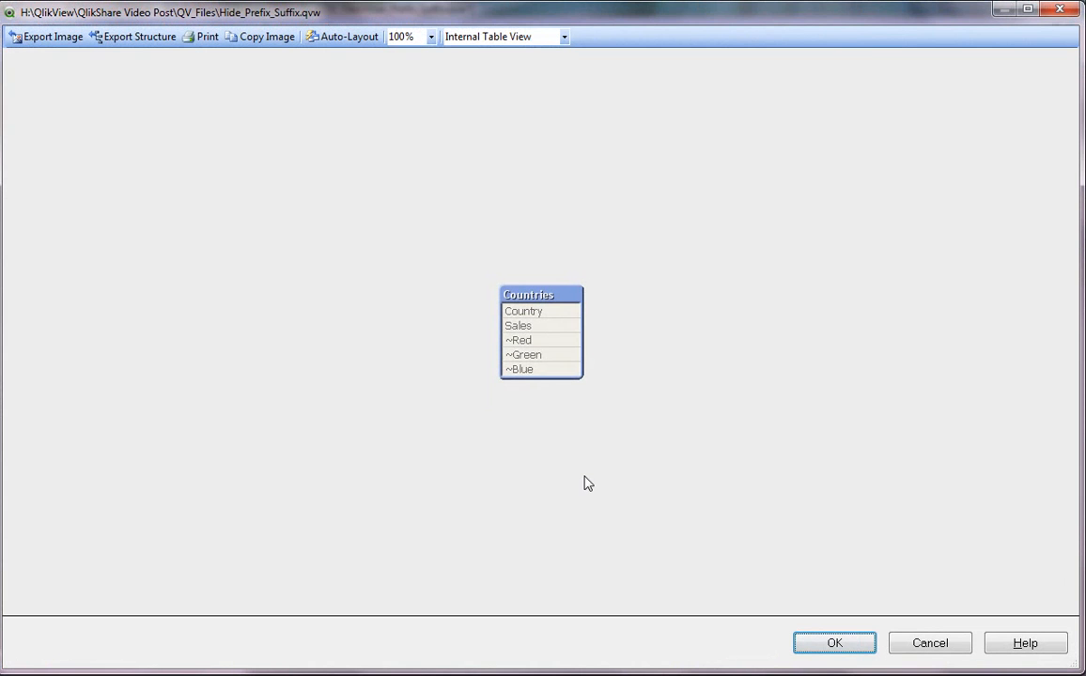
mouse_move(560, 432)
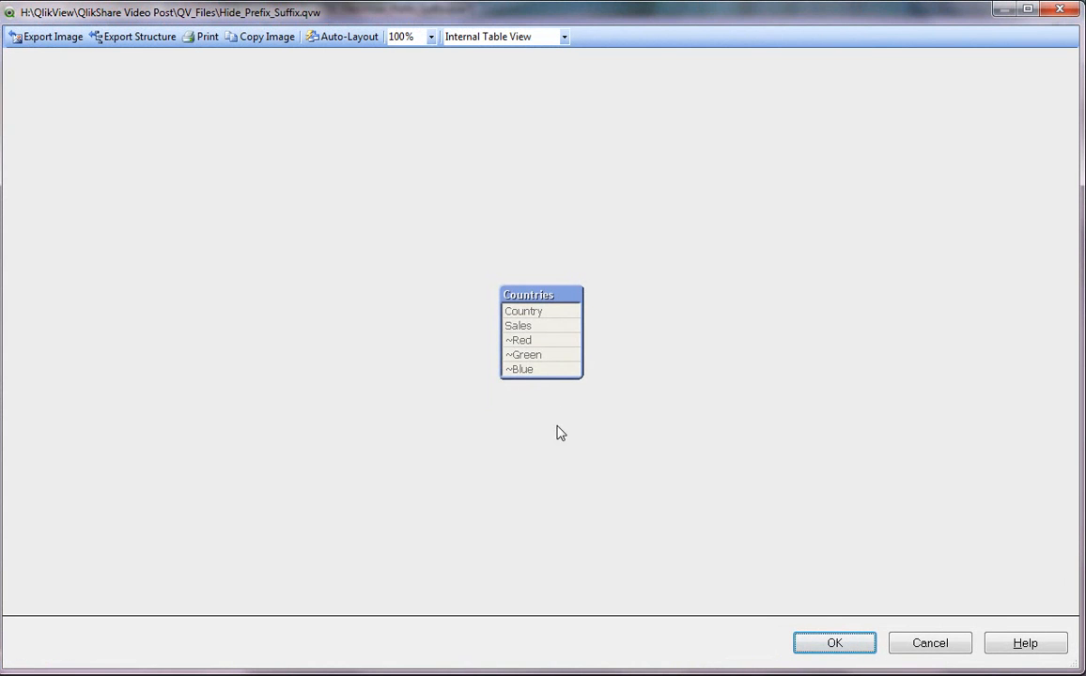
mouse_move(620, 316)
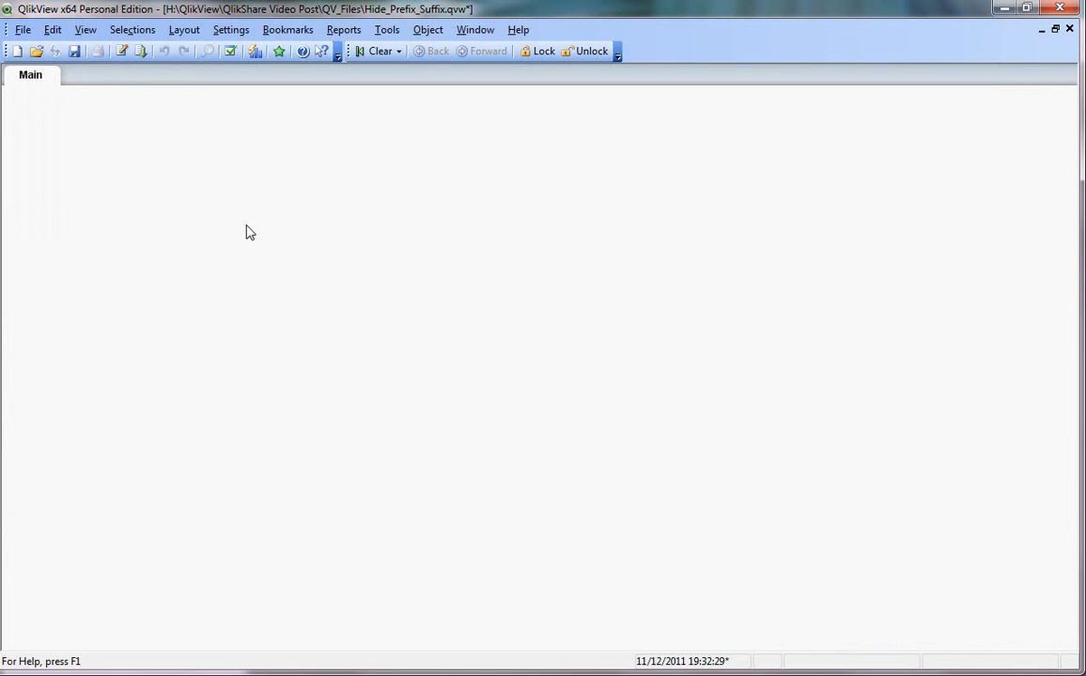
mouse_move(135, 129)
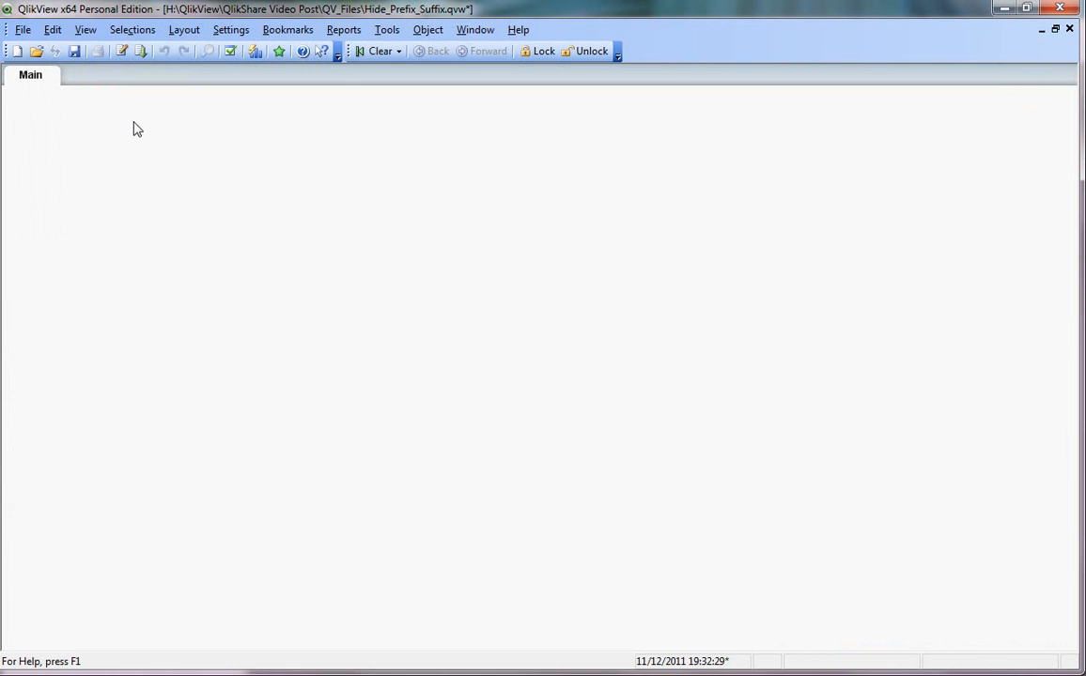
- Add a Sales list box to the Main sheet beside the Country list box
right_click(135, 129)
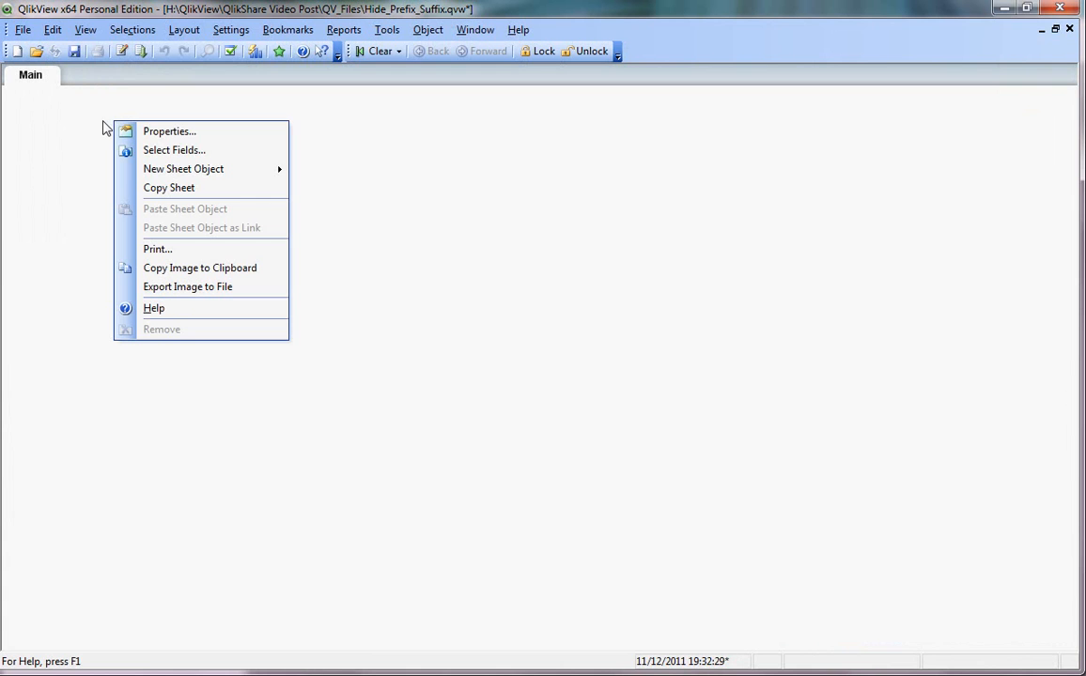
mouse_move(191, 173)
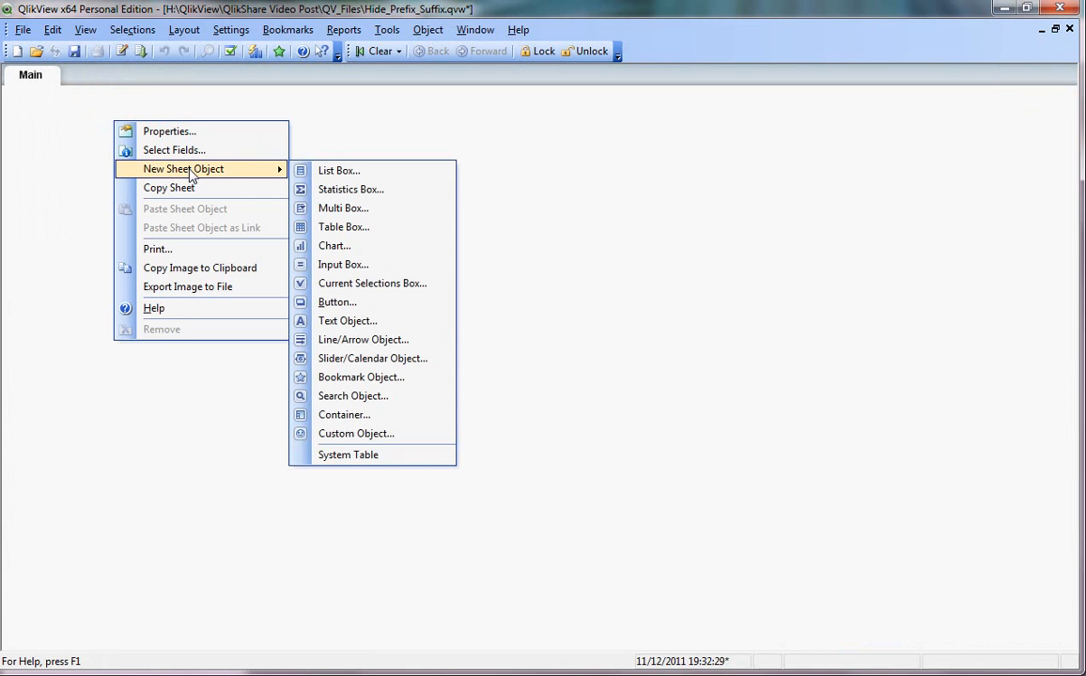
left_click(338, 169)
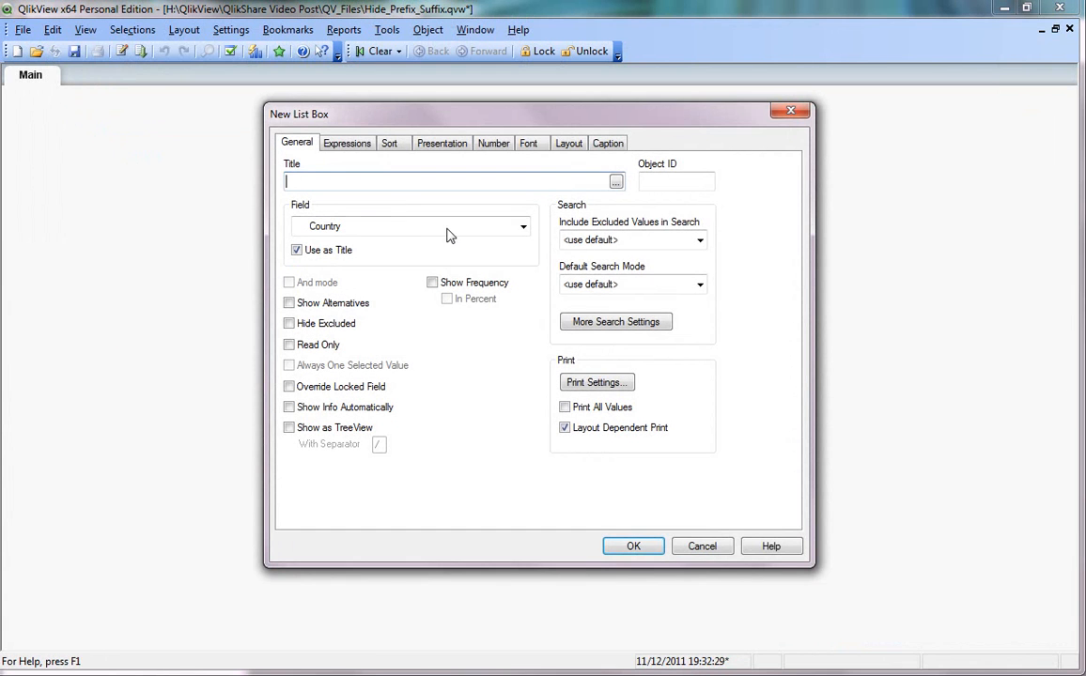
left_click(631, 545)
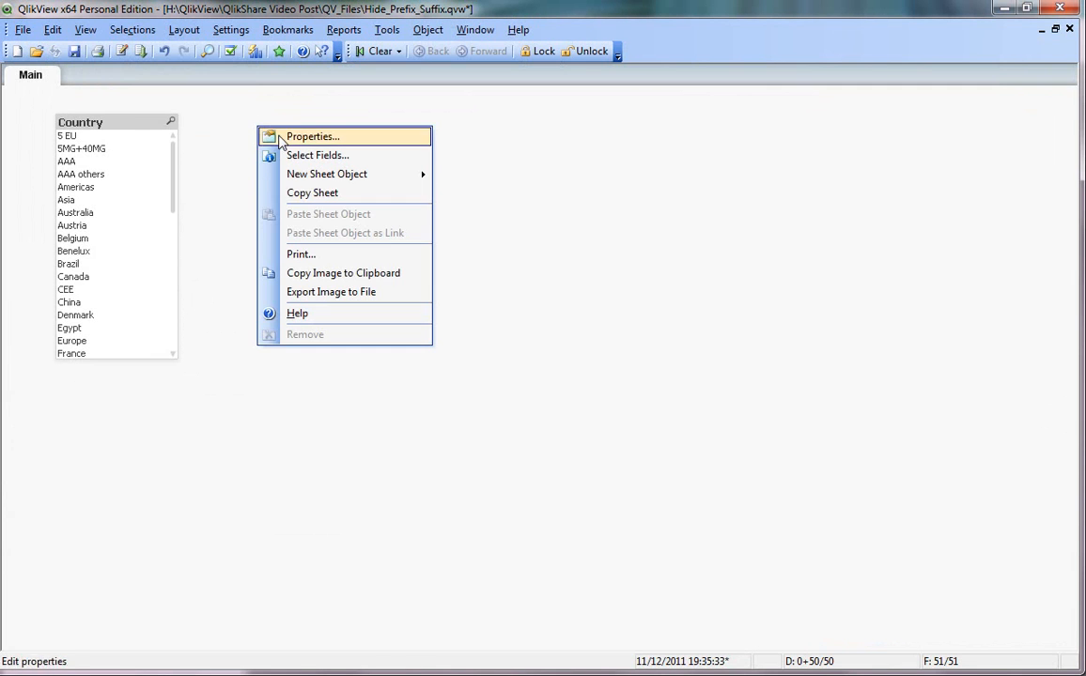
left_click(312, 135)
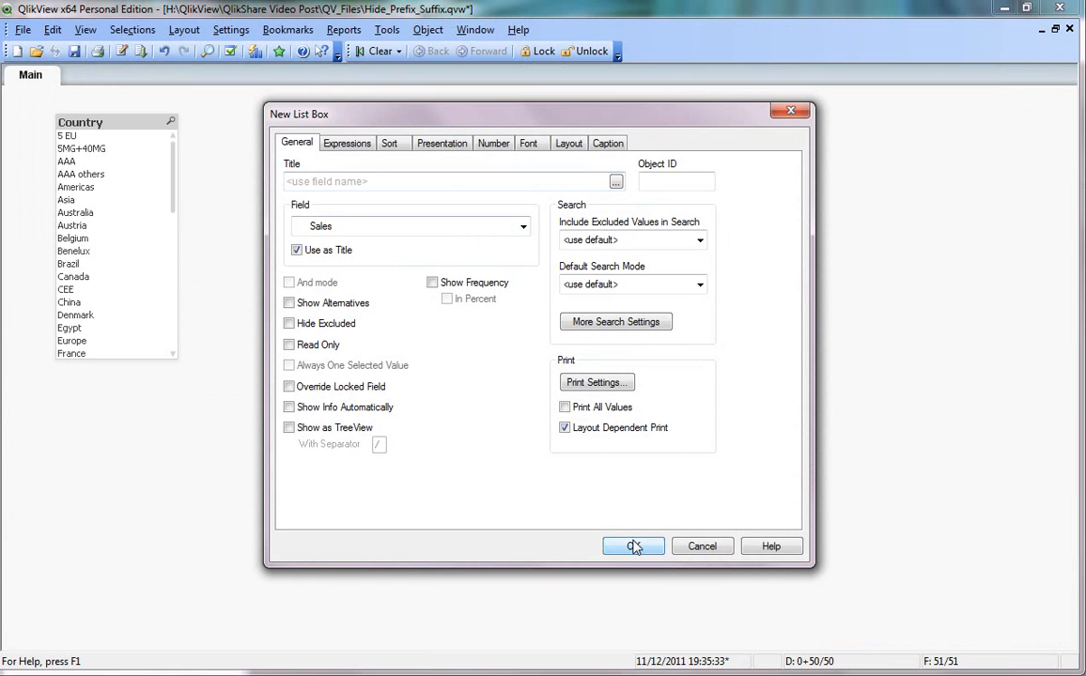
left_click(631, 545)
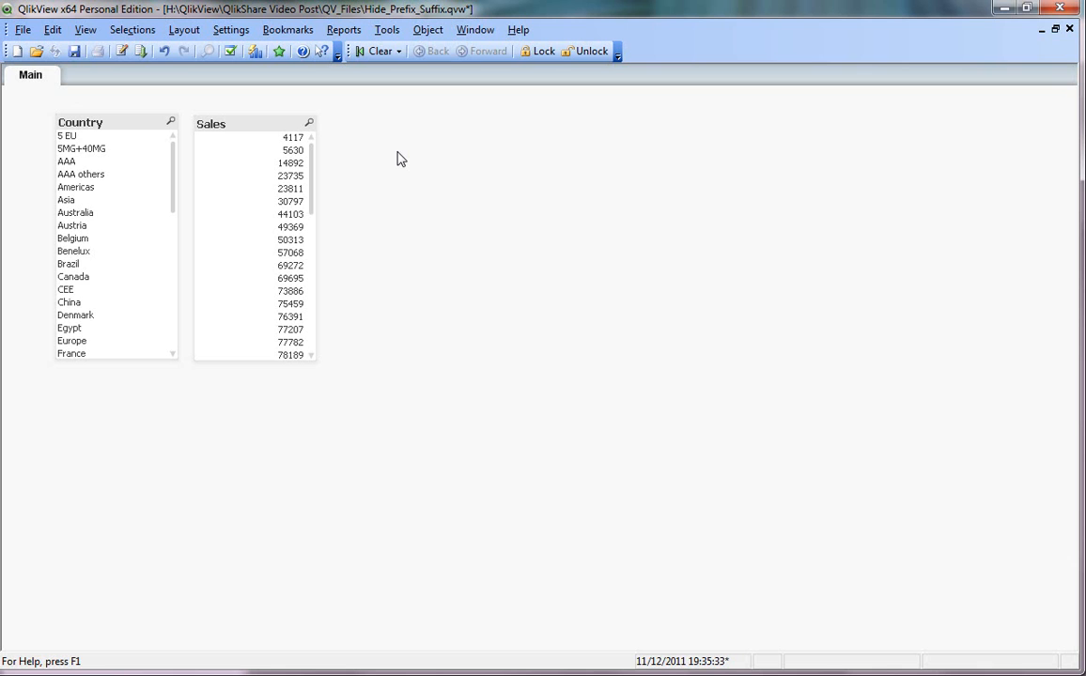
- Add a list box built on the expression [~Red] and title it Red
right_click(402, 158)
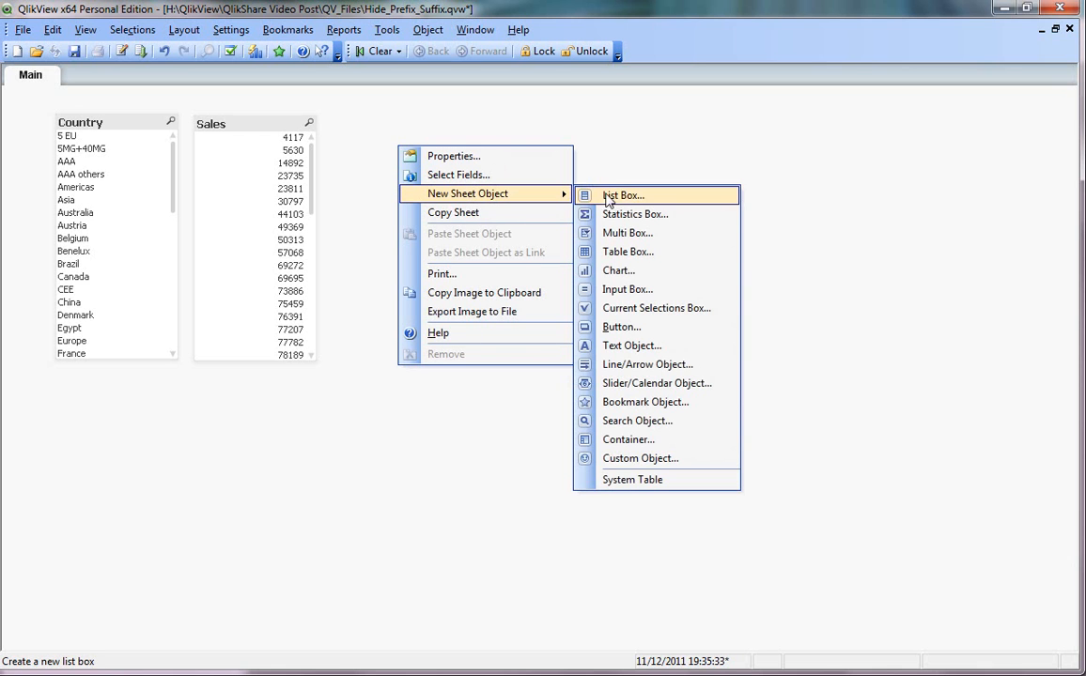
left_click(608, 194)
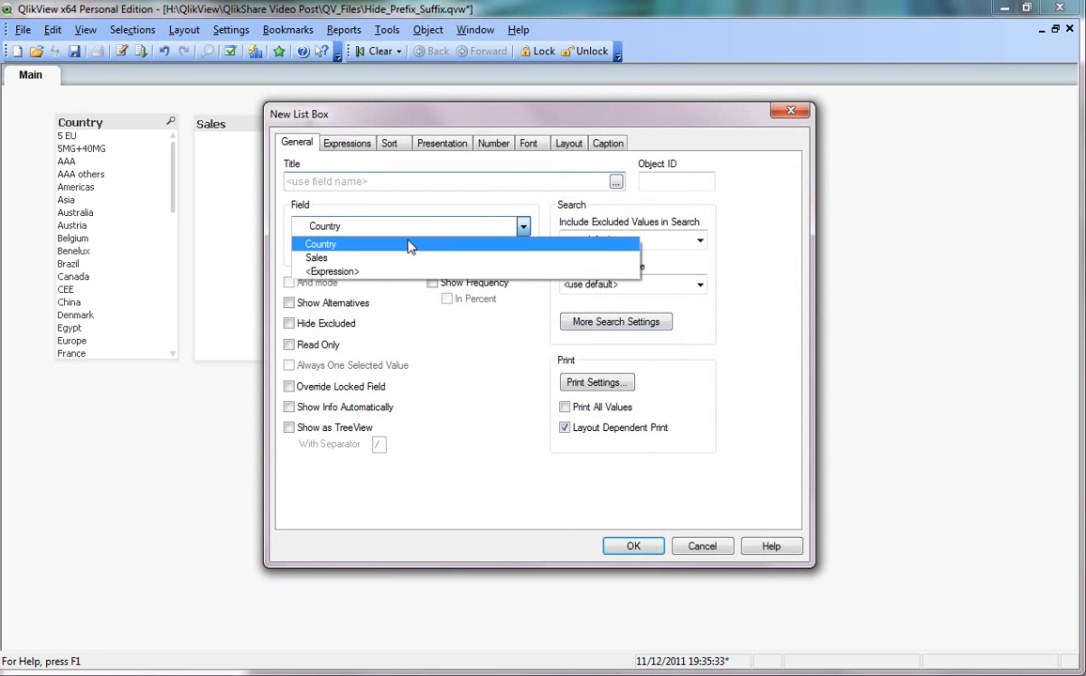
left_click(331, 270)
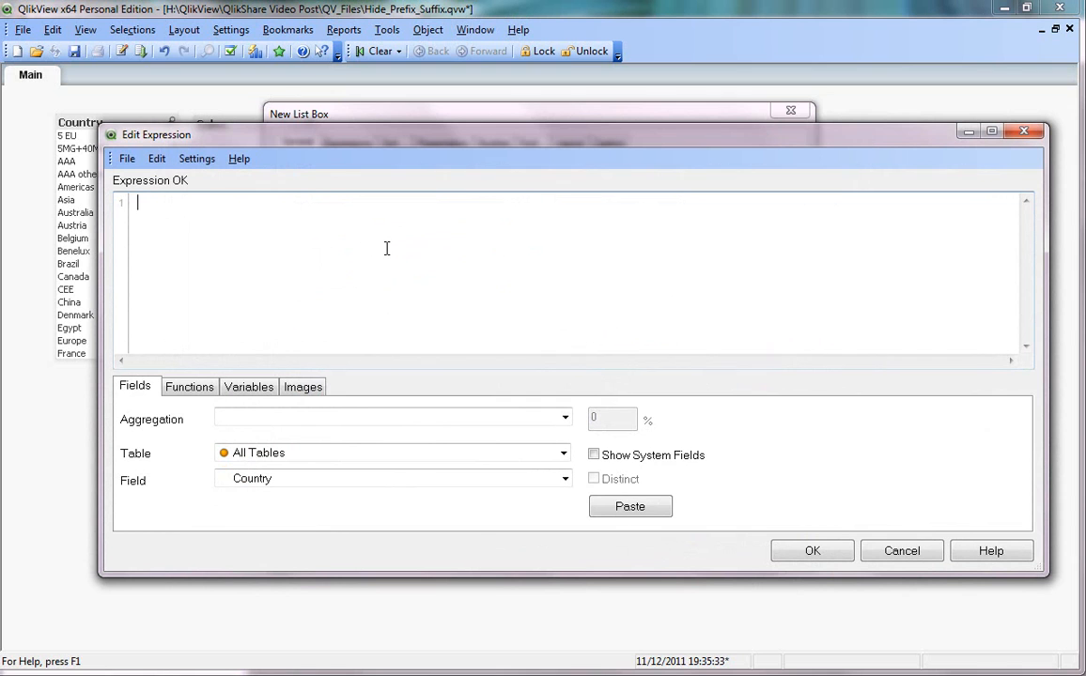
type("[~Red")
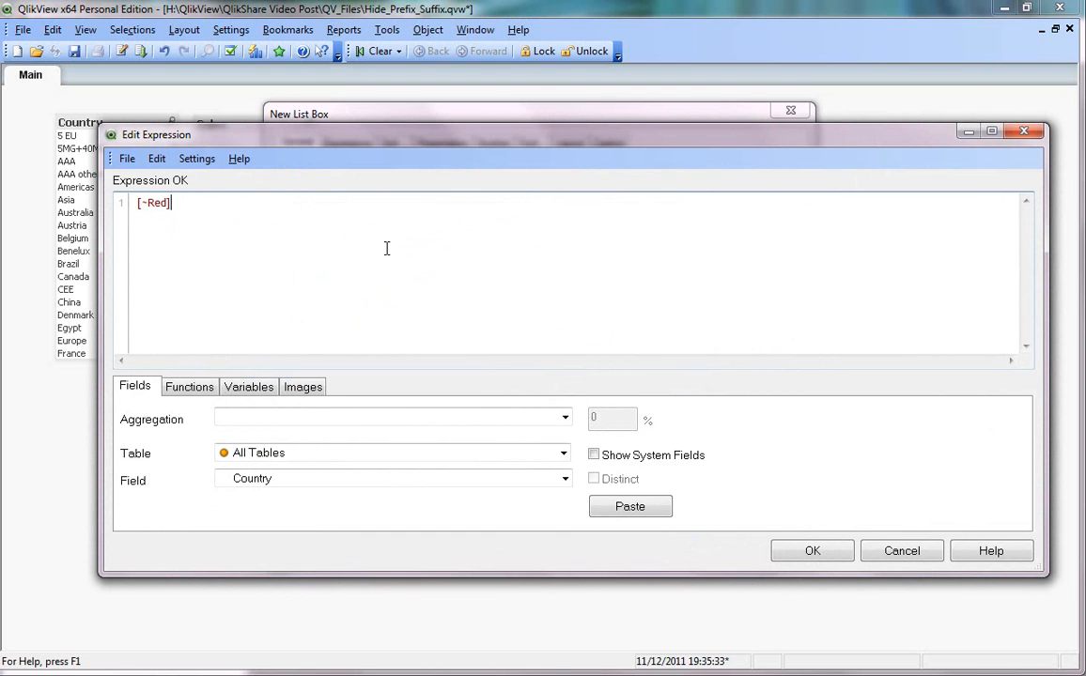
mouse_move(817, 552)
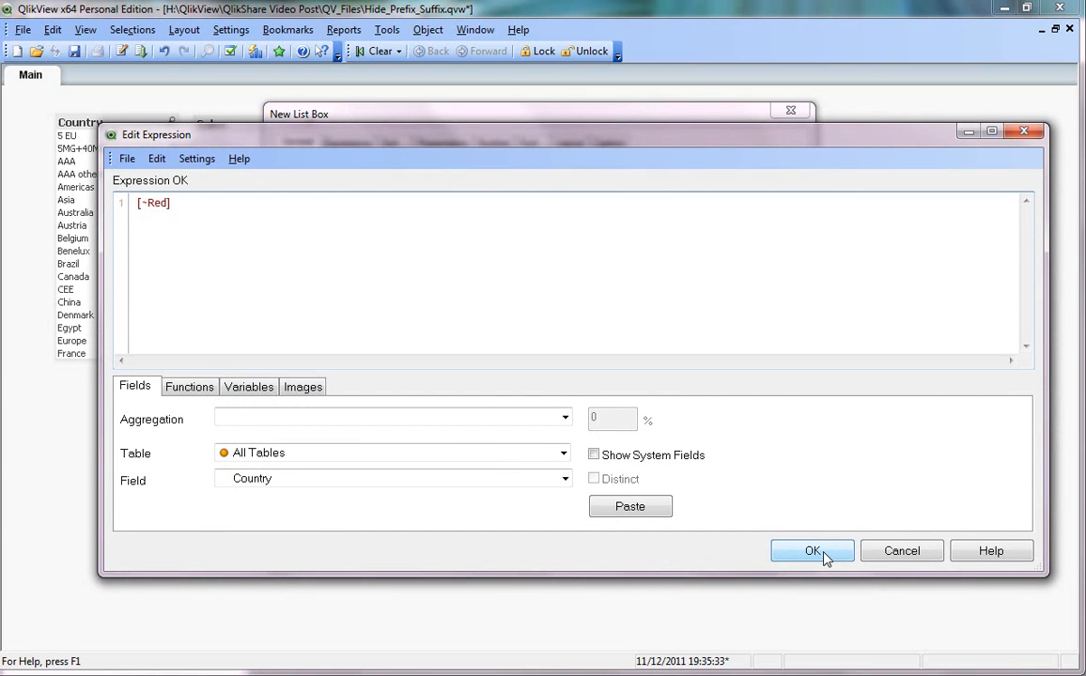
left_click(814, 550)
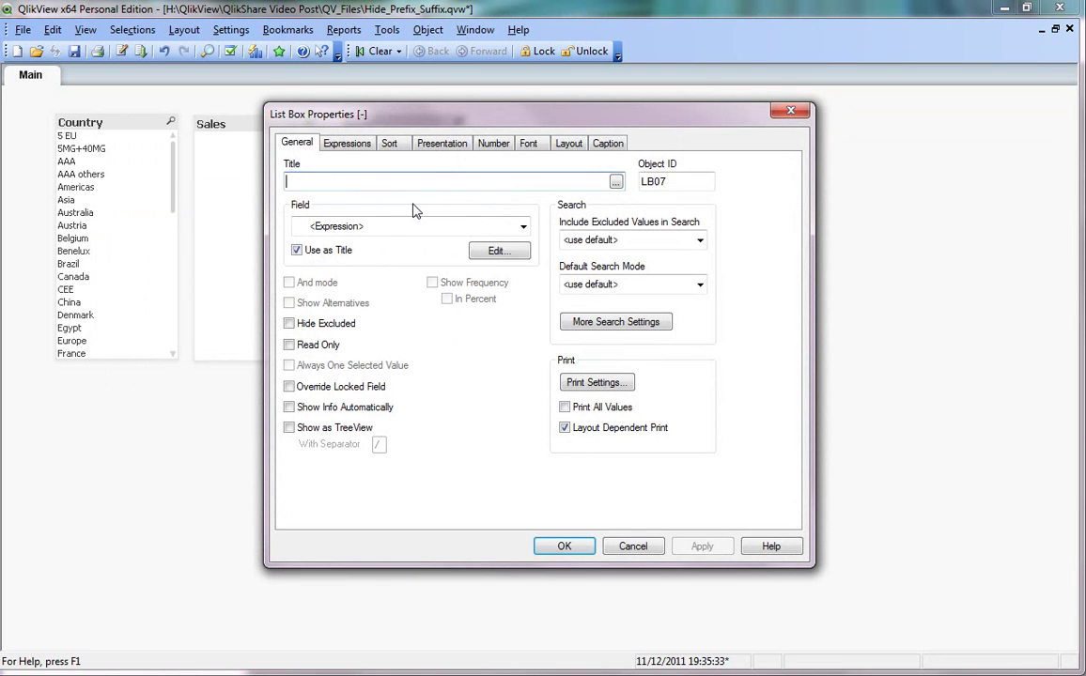
type("Red")
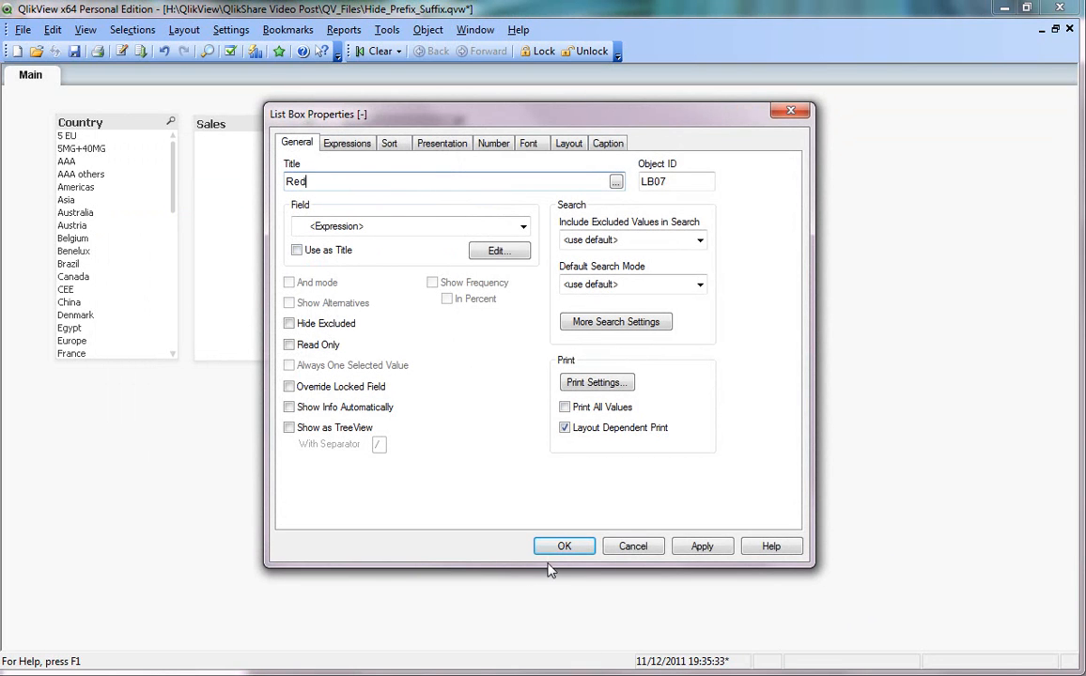
left_click(563, 545)
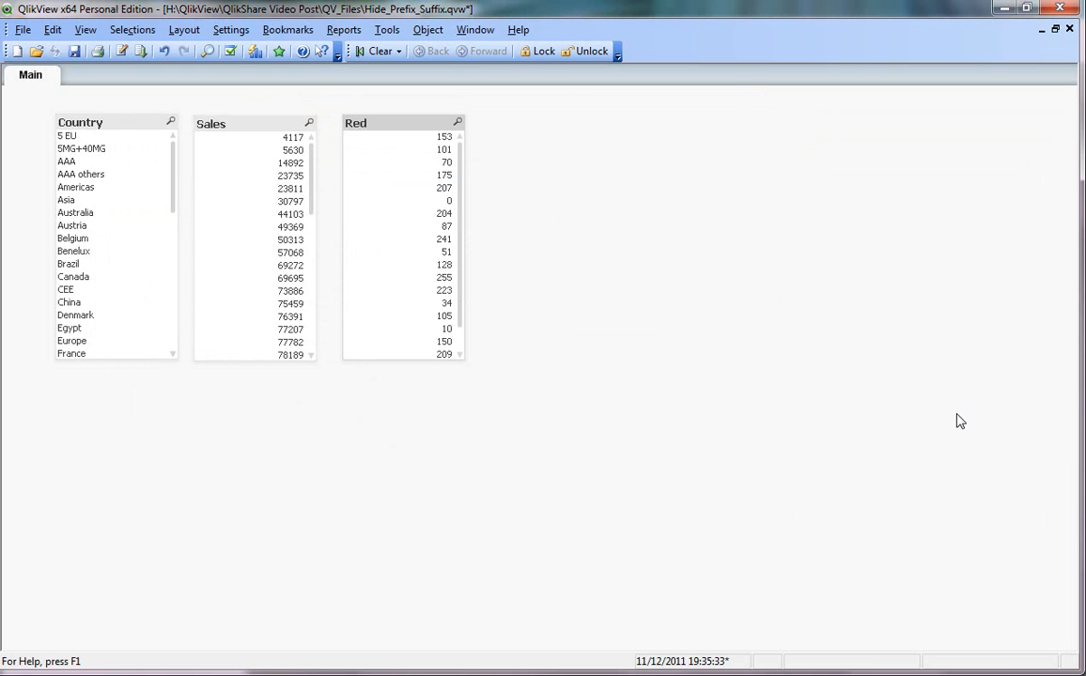
mouse_move(665, 437)
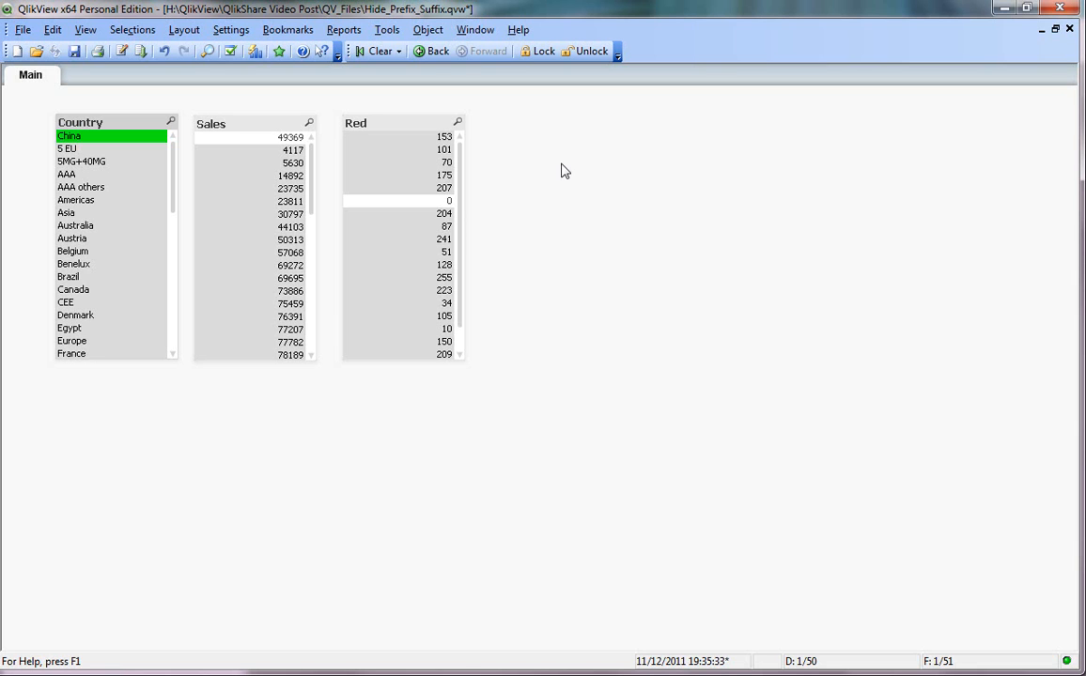
- Add a Current Selections box to the sheet beside the three list boxes
right_click(563, 169)
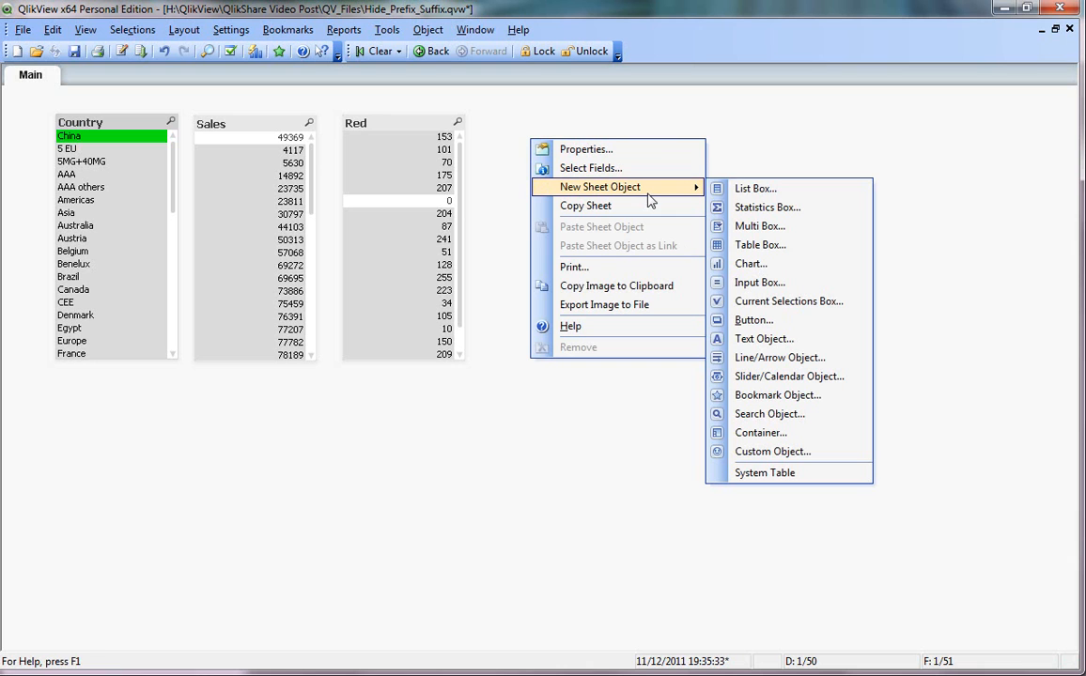
mouse_move(798, 207)
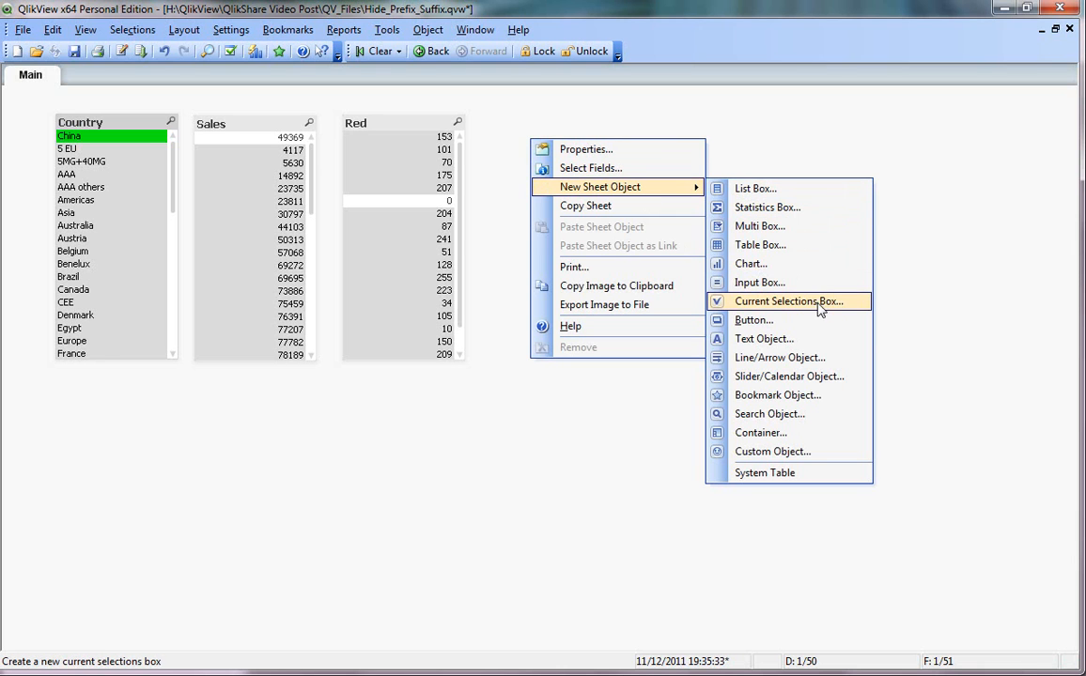
left_click(793, 300)
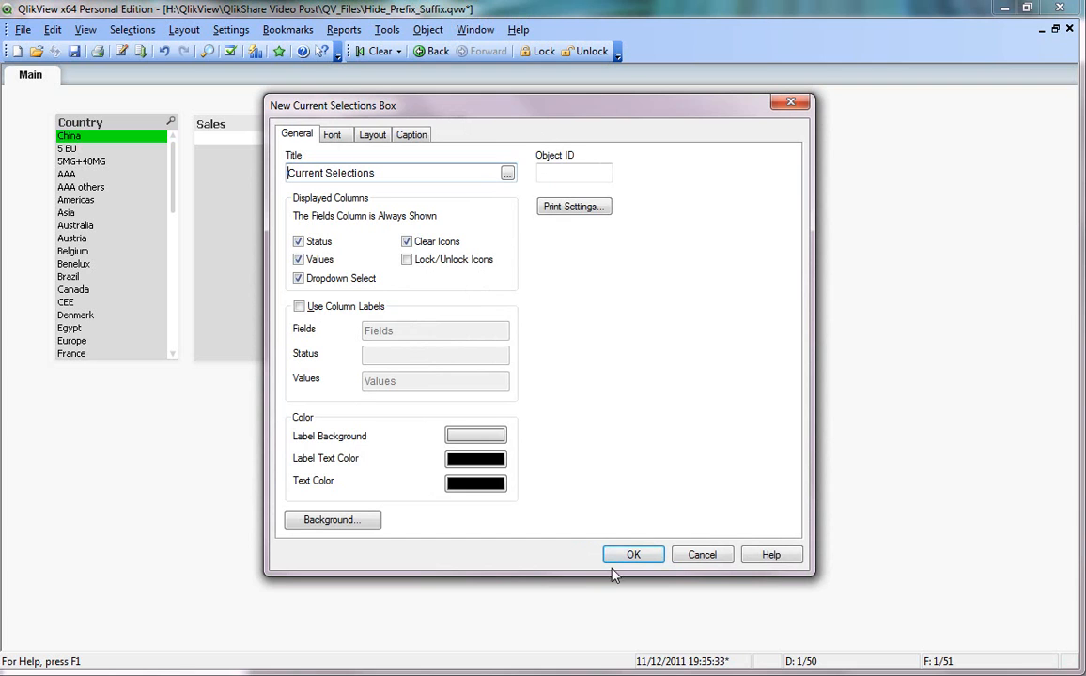
left_click(633, 554)
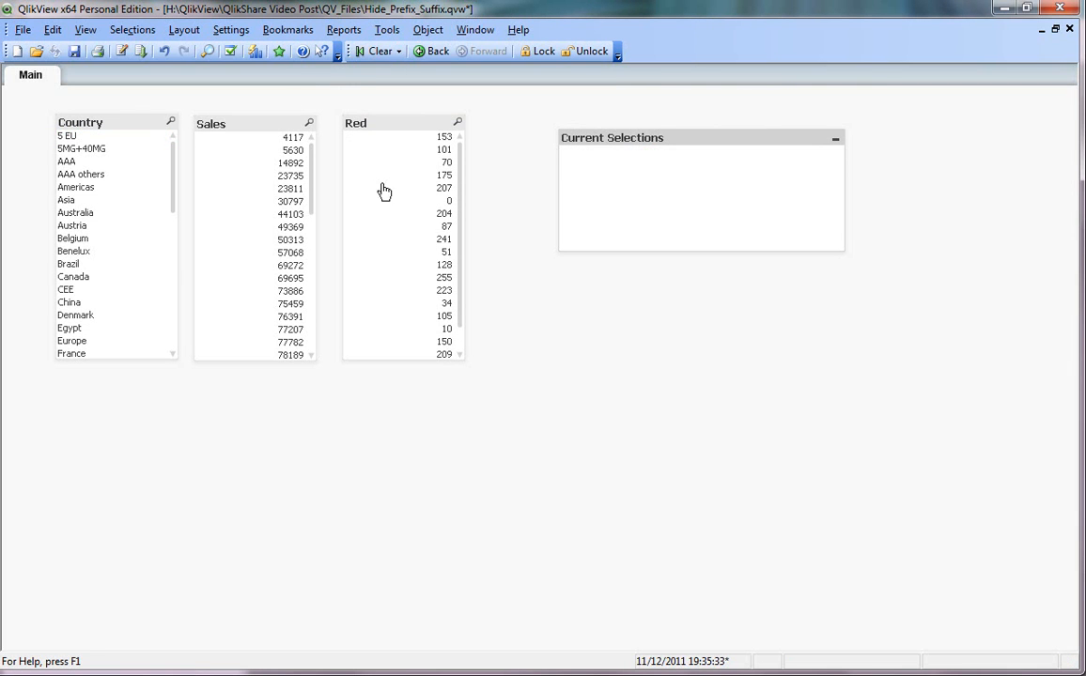
mouse_move(445, 243)
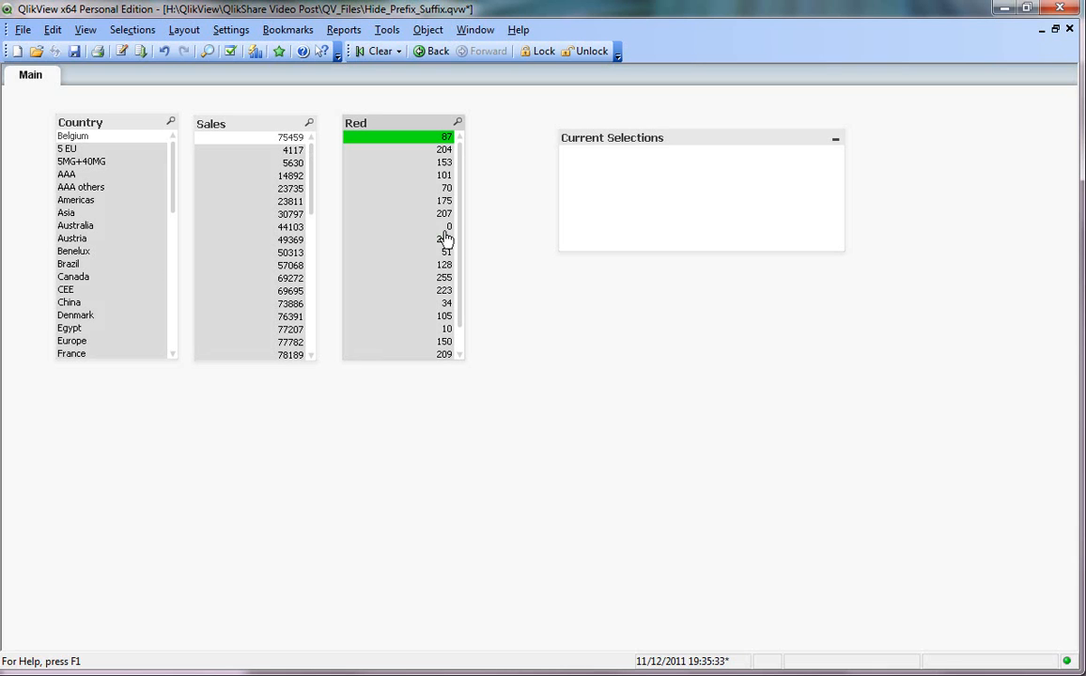
mouse_move(528, 203)
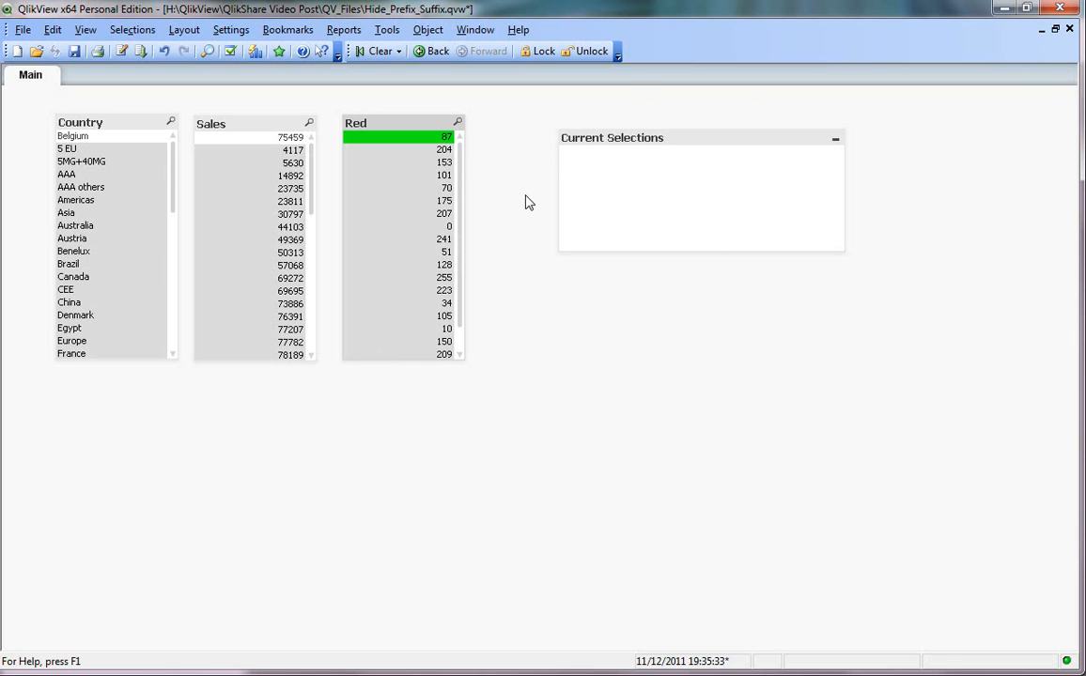
mouse_move(136, 141)
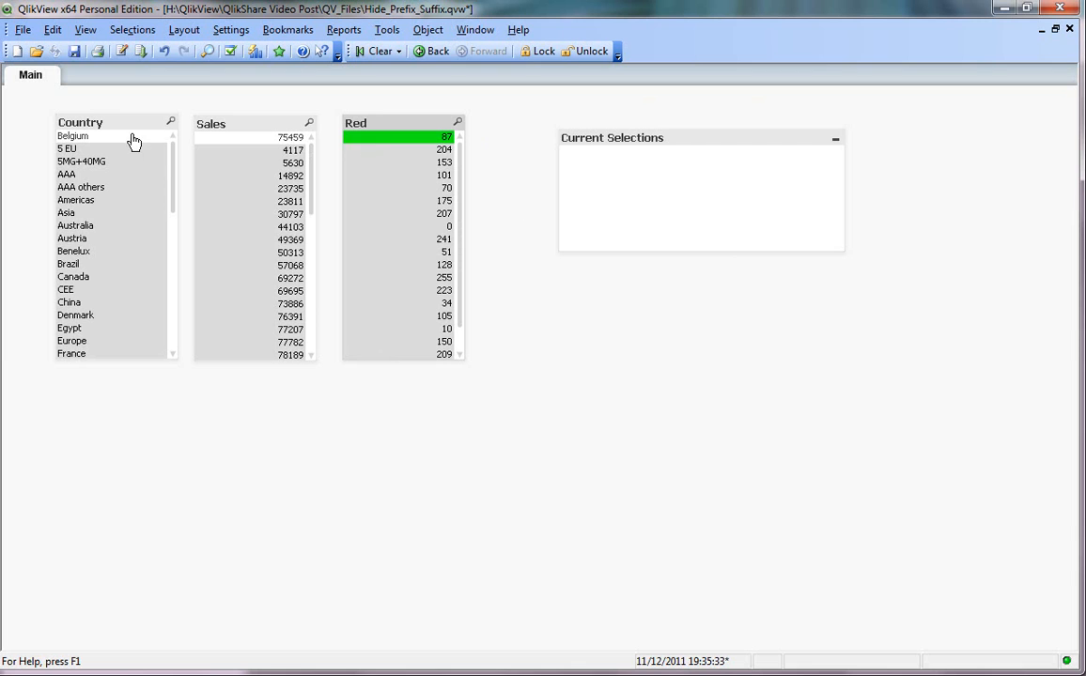
- Select Belgium in Country and 75459 in Sales to check Current Selections omits Red
left_click(71, 135)
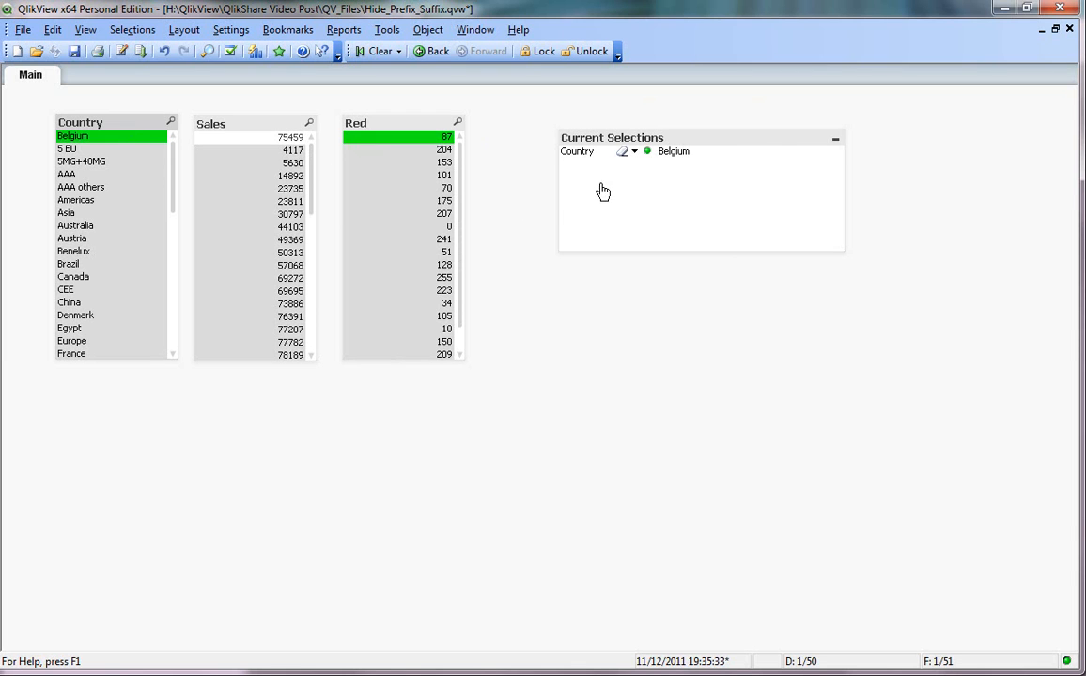
mouse_move(280, 150)
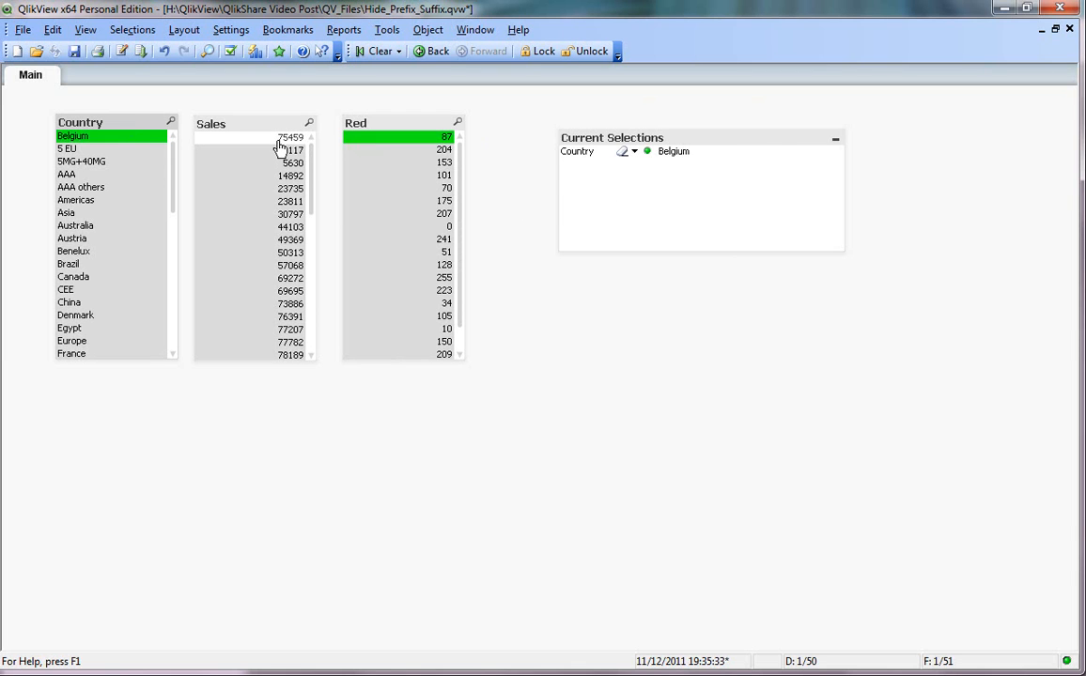
left_click(282, 137)
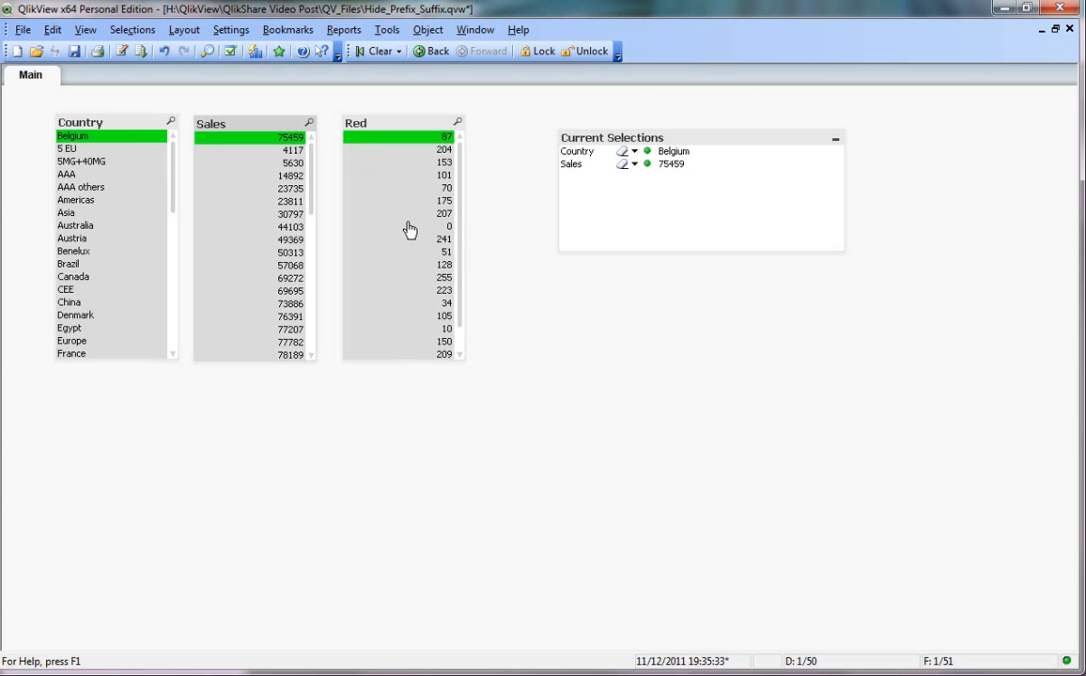
mouse_move(428, 212)
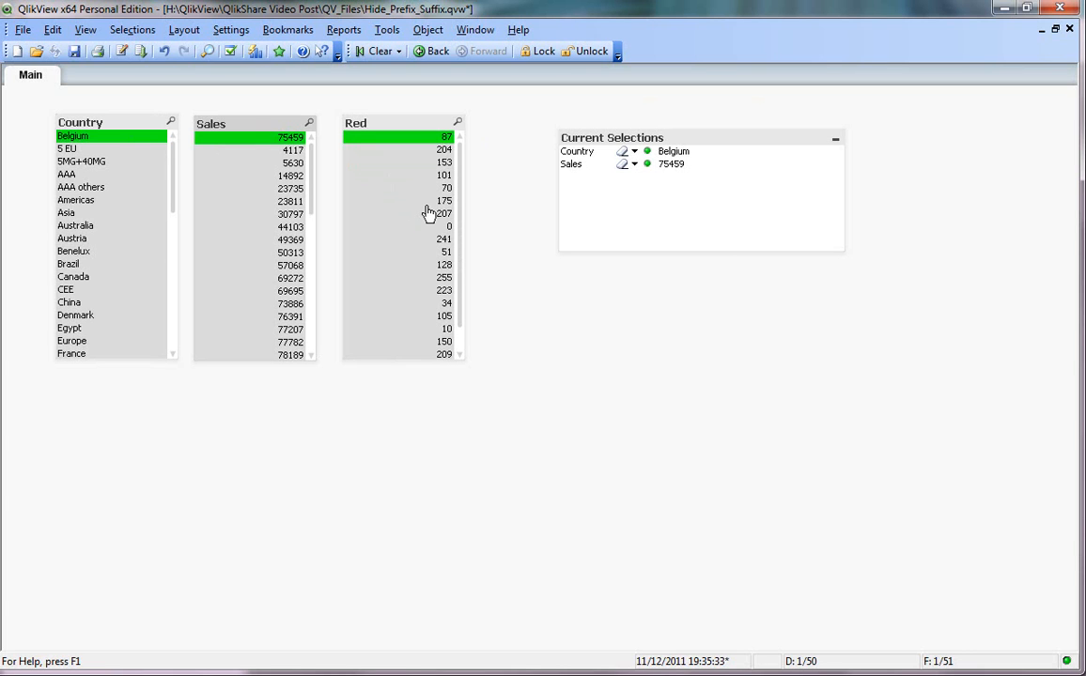